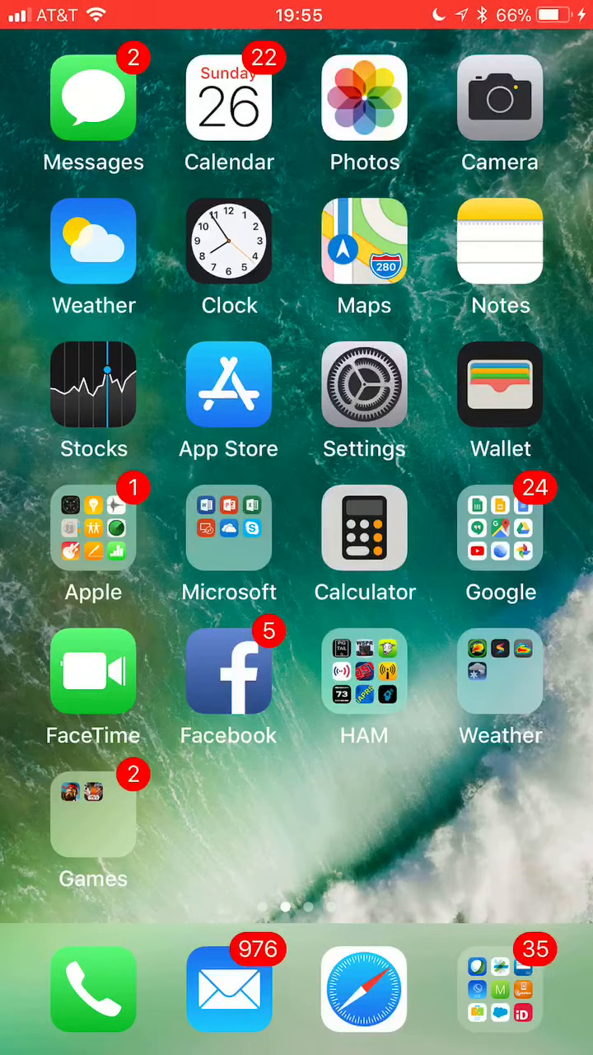
Step: Swipe to the second Home Screen page where the Discovery app sits
scroll(left, 3)
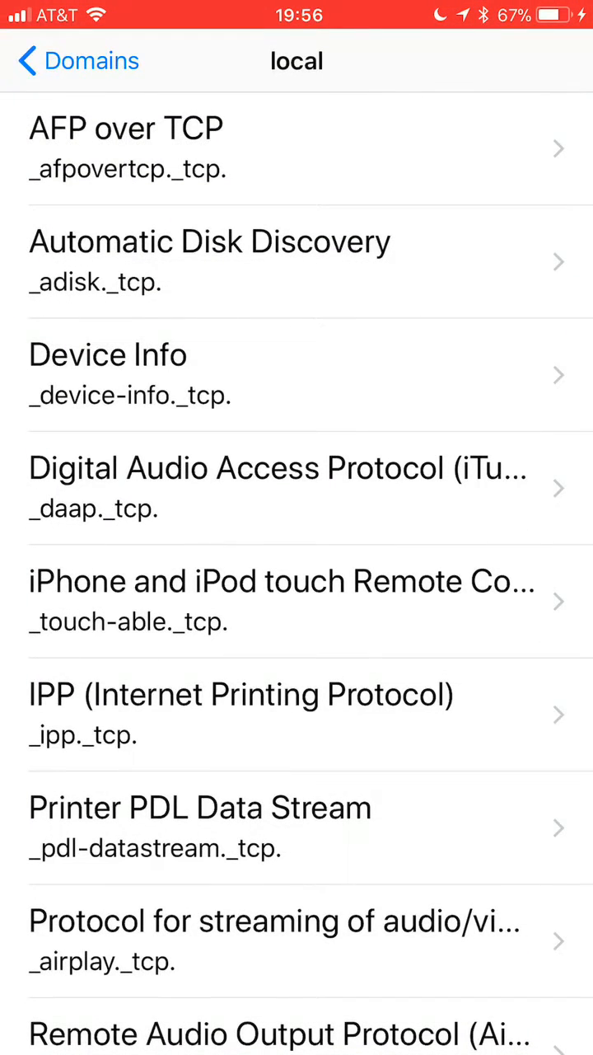
Step: Scroll the local domain's service list to reach the _workstation._tcp entry
scroll(down, 3)
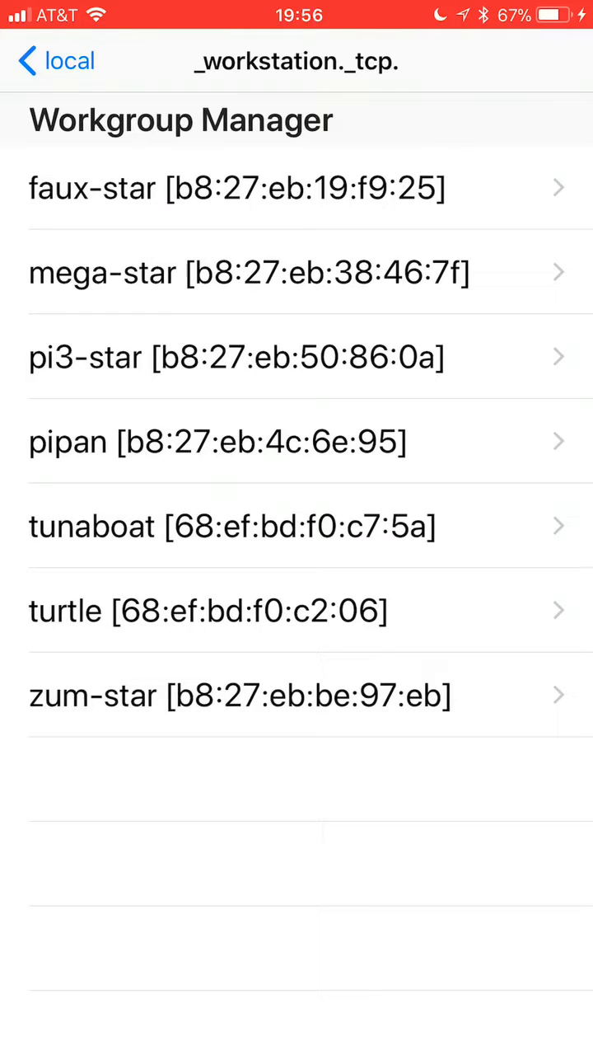
Step: Show zum-star's addresses and copy its IP address 192.168.1.233
click(239, 695)
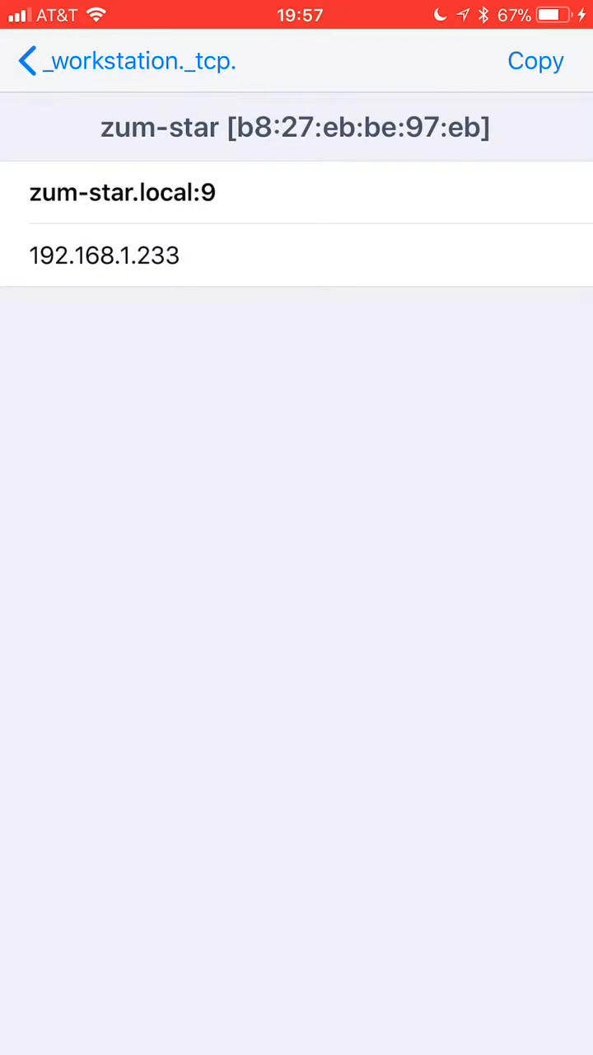
click(106, 256)
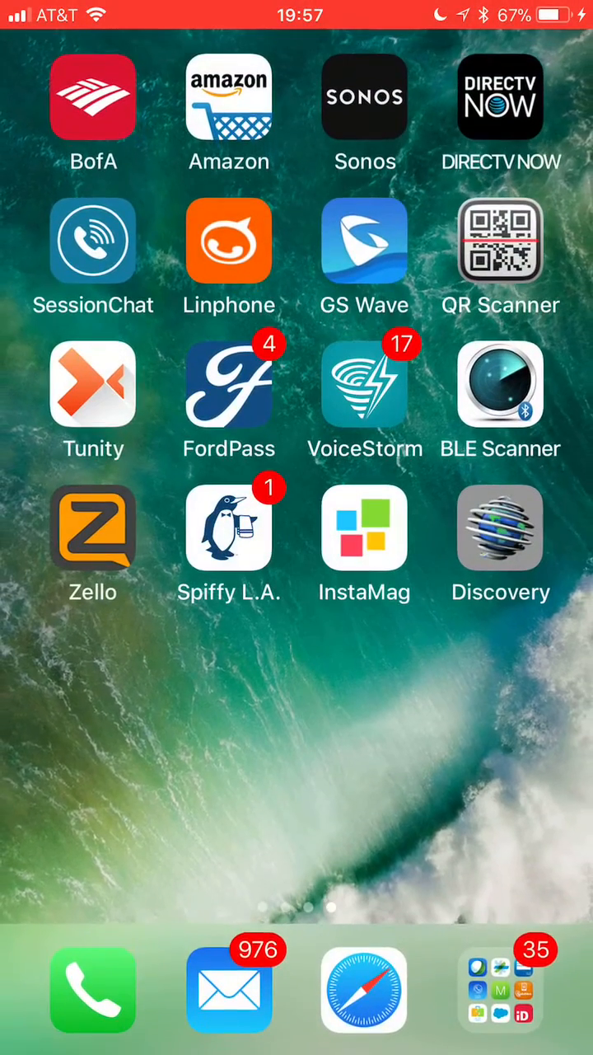
Step: Launch Safari and load 192.168.1.233 via Paste and Go to reach the Pi-Star dashboard
click(365, 989)
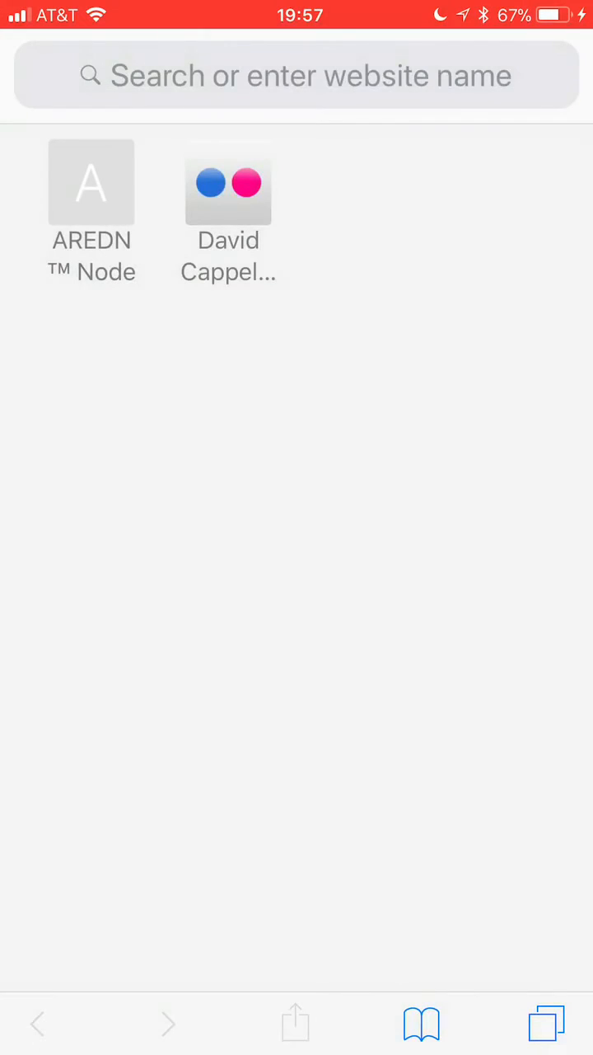
click(297, 76)
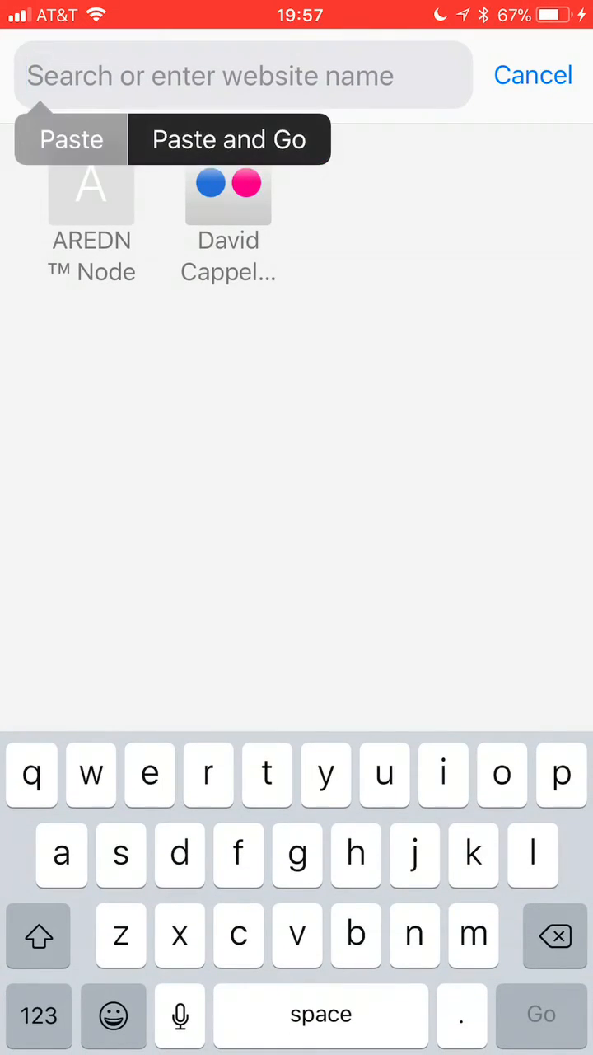
click(228, 139)
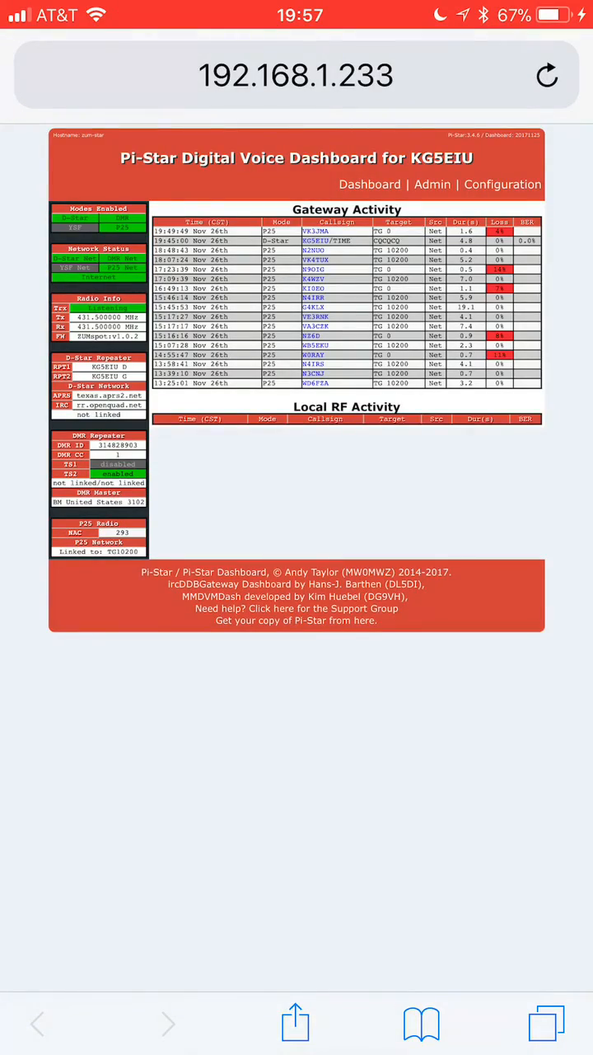